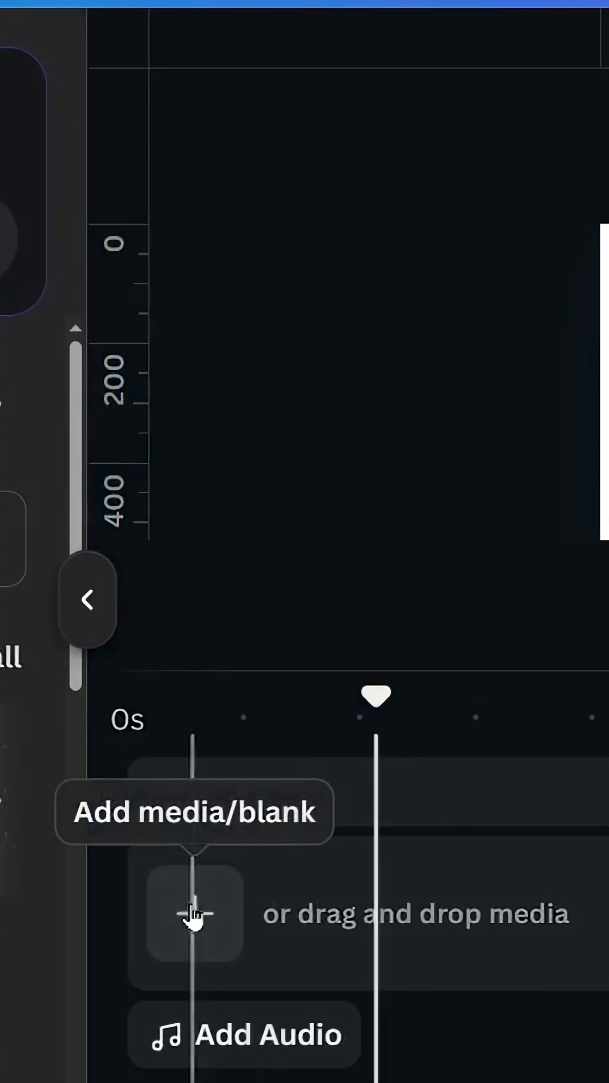
mouse_move(211, 816)
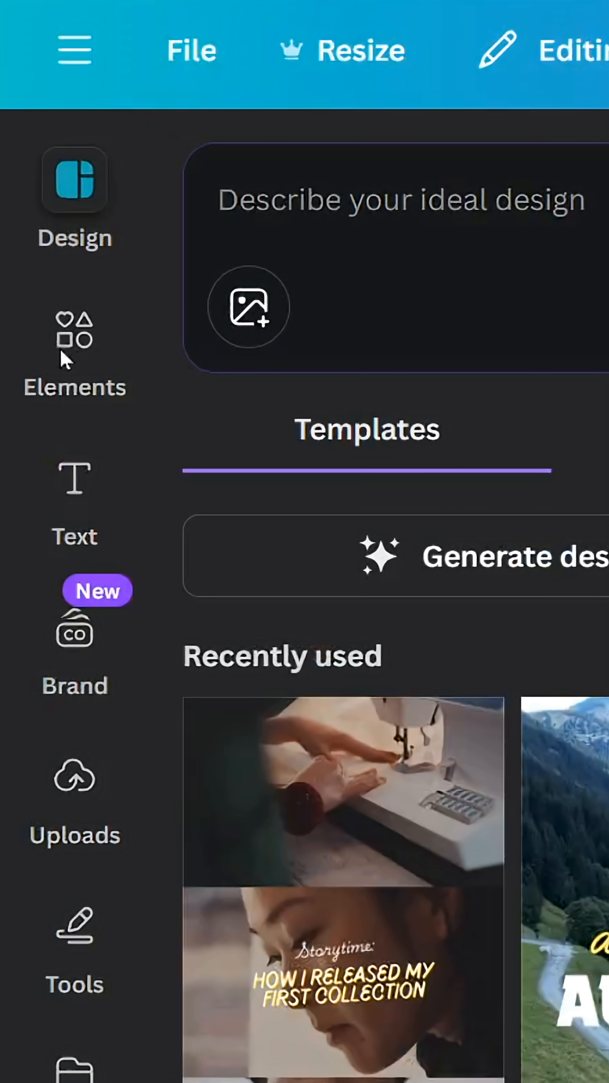
Step: Add a 'trees' forest silhouette from Elements onto the white circle and recolour it red
click(74, 332)
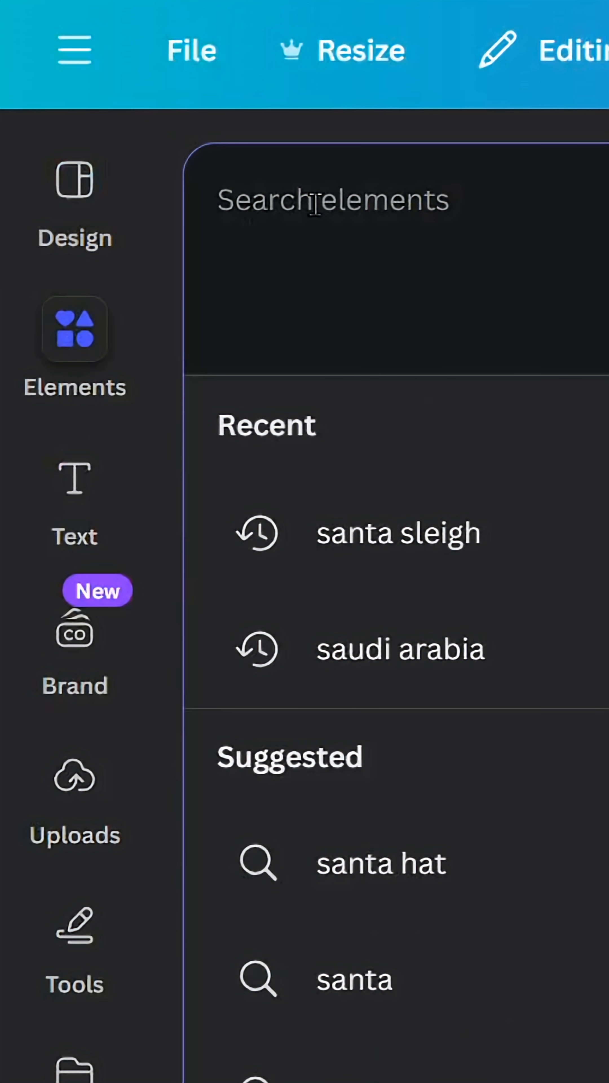
text(trees)
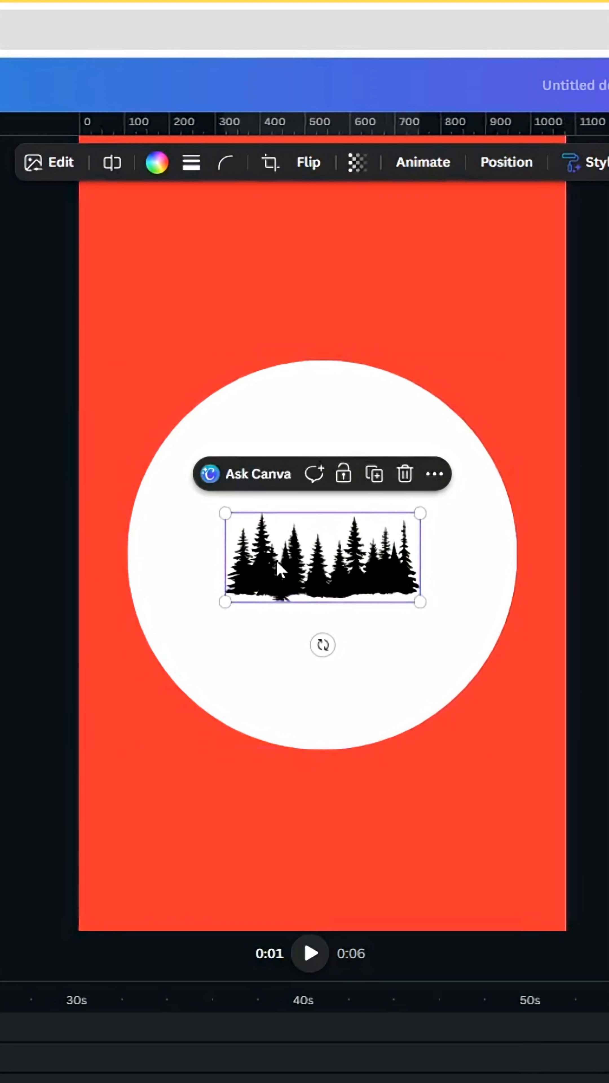
click(157, 163)
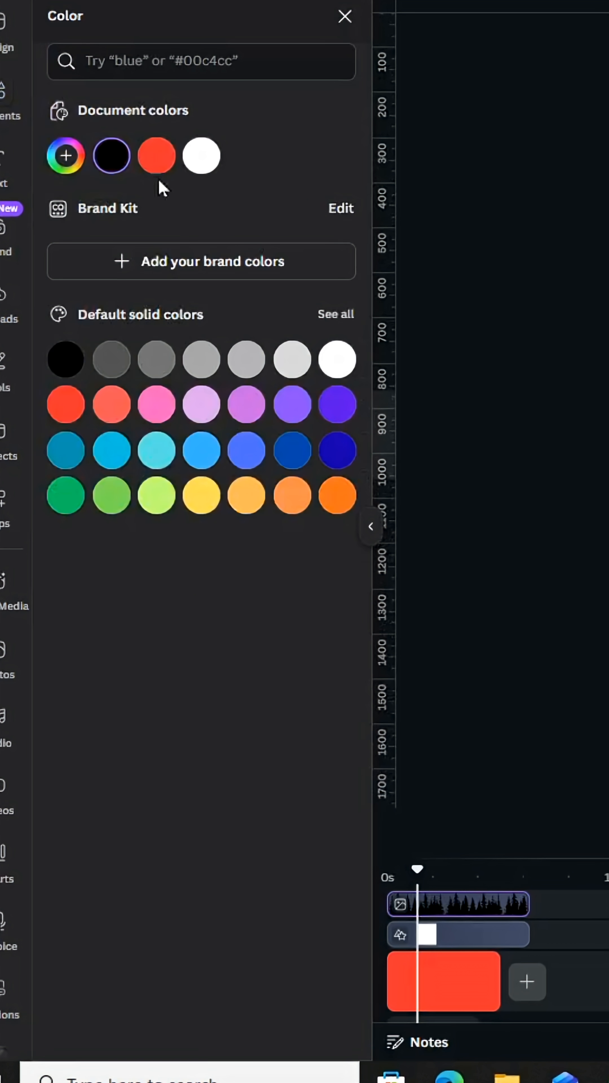
click(345, 15)
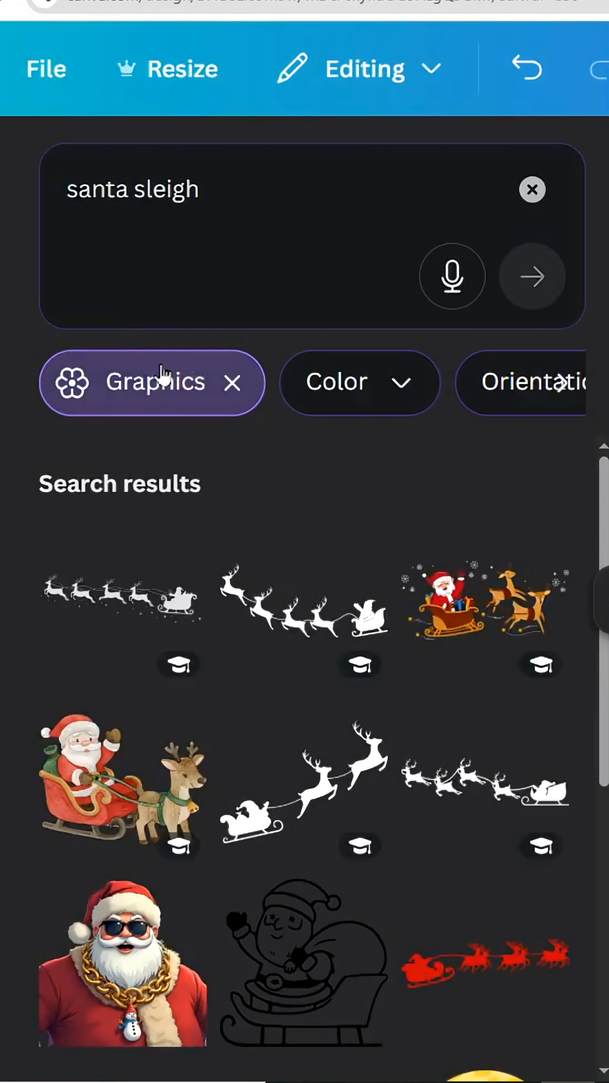
Step: Scroll the 'santa sleigh' results to find a reindeer sleigh graphic
scroll(down, 3)
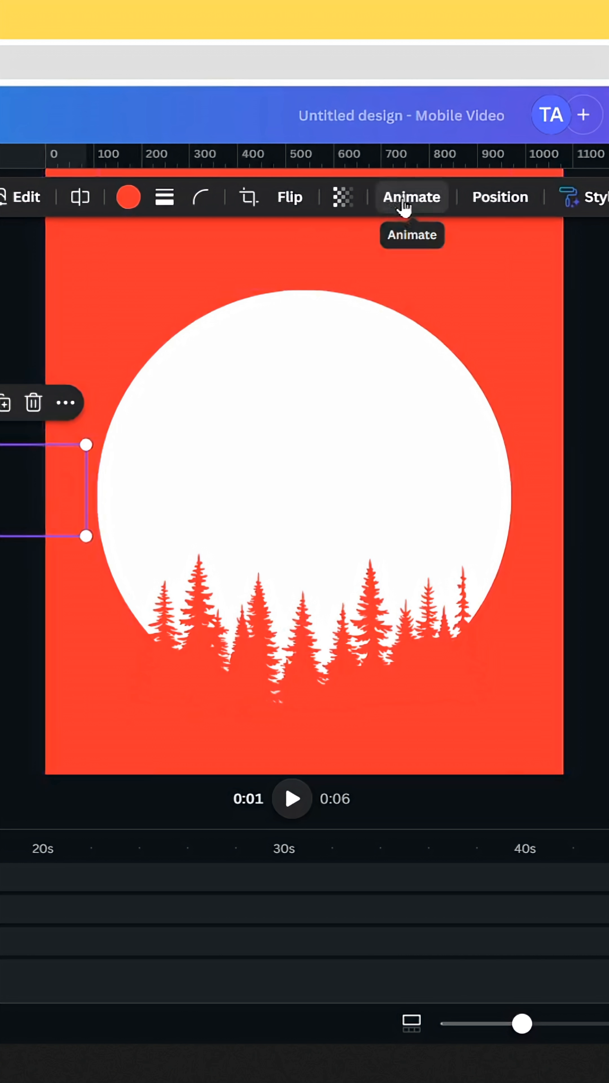
Step: Give the sleigh graphic an animation, then return to the Elements library
click(412, 197)
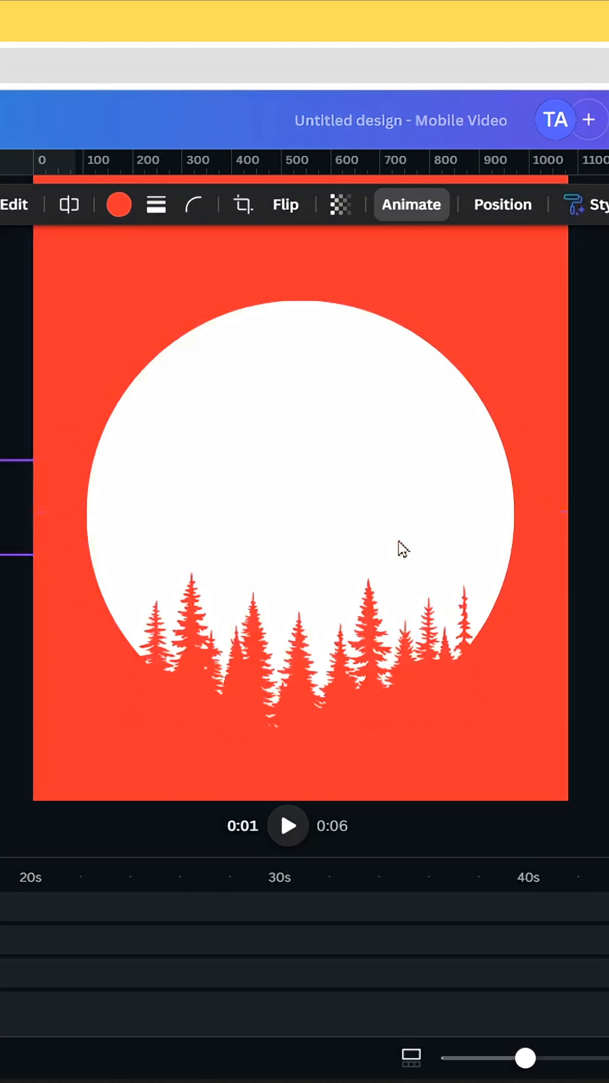
click(411, 204)
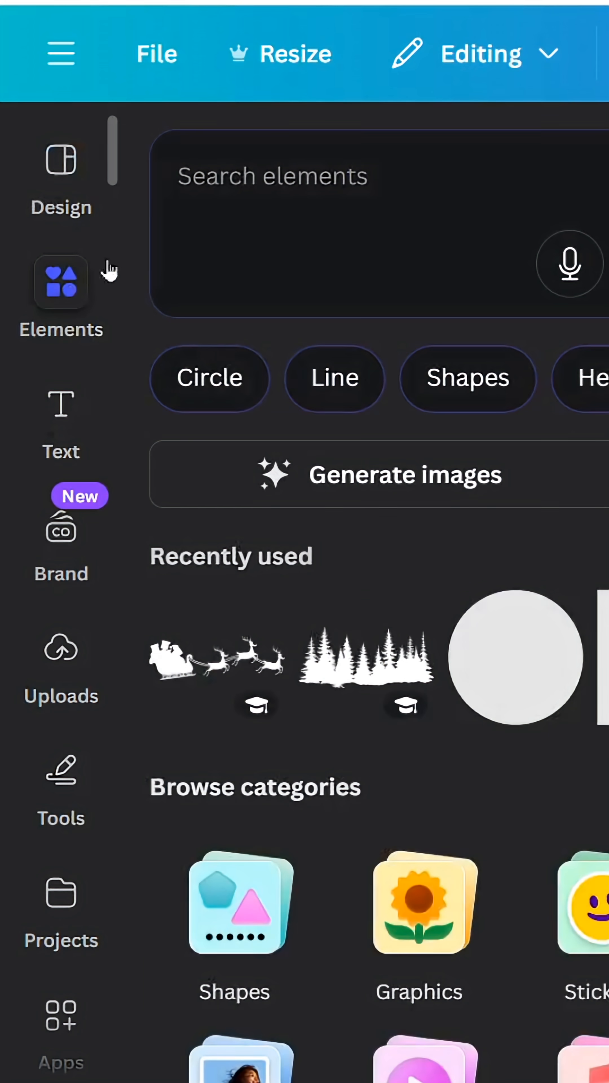
Step: Add a 'falling' snow overlay across the page and preview the sleigh flying in
text(fal)
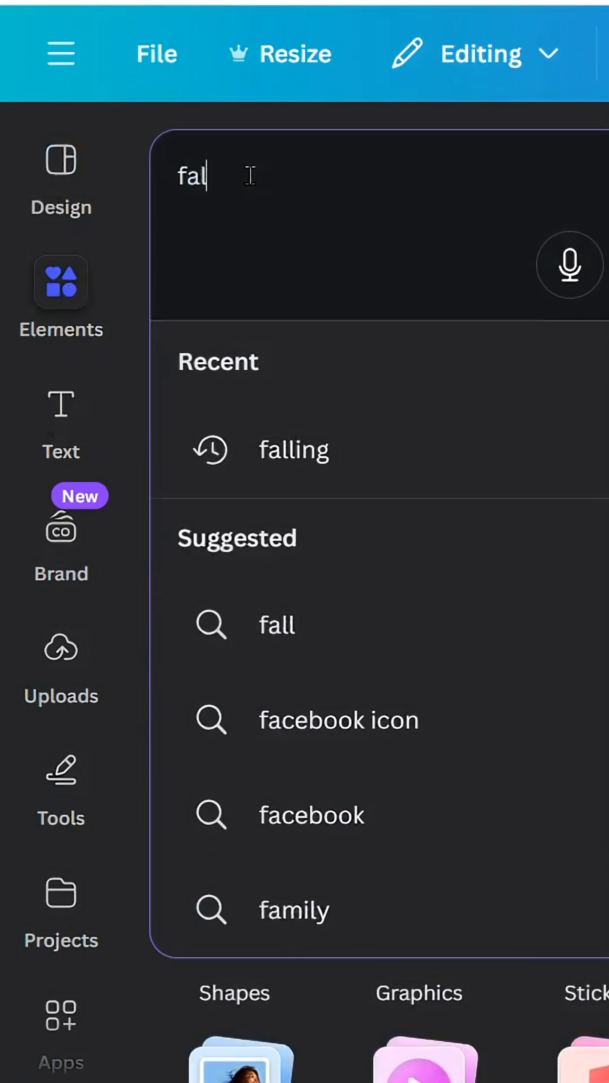
click(293, 450)
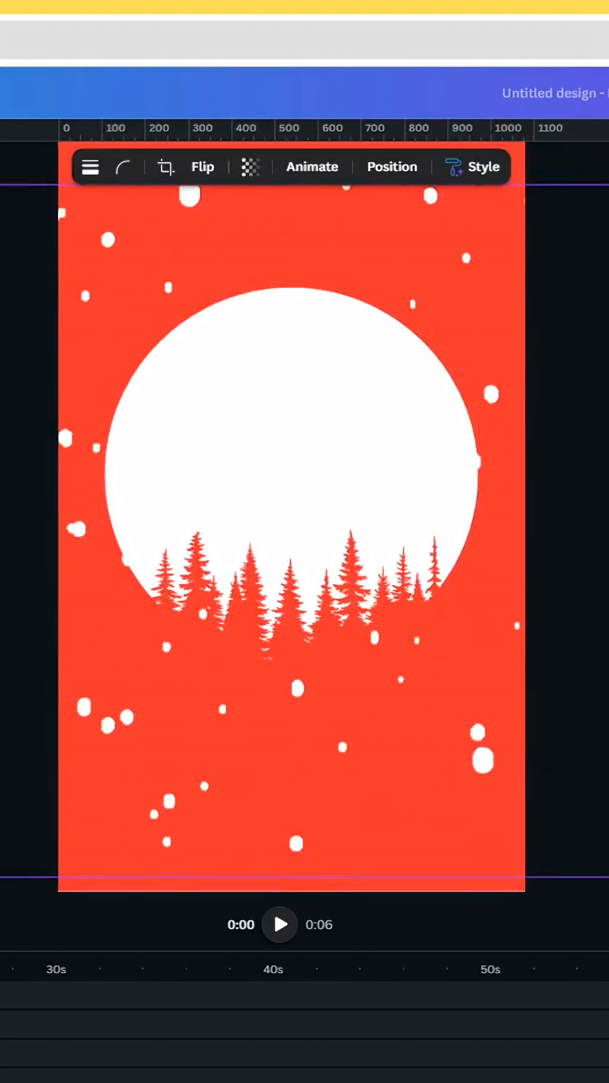
click(280, 924)
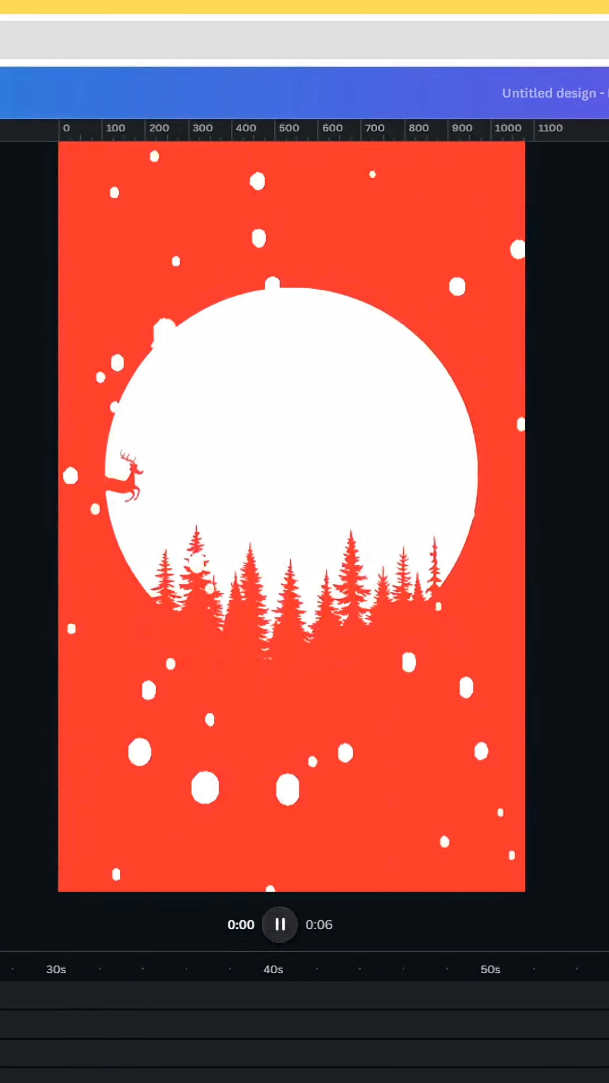